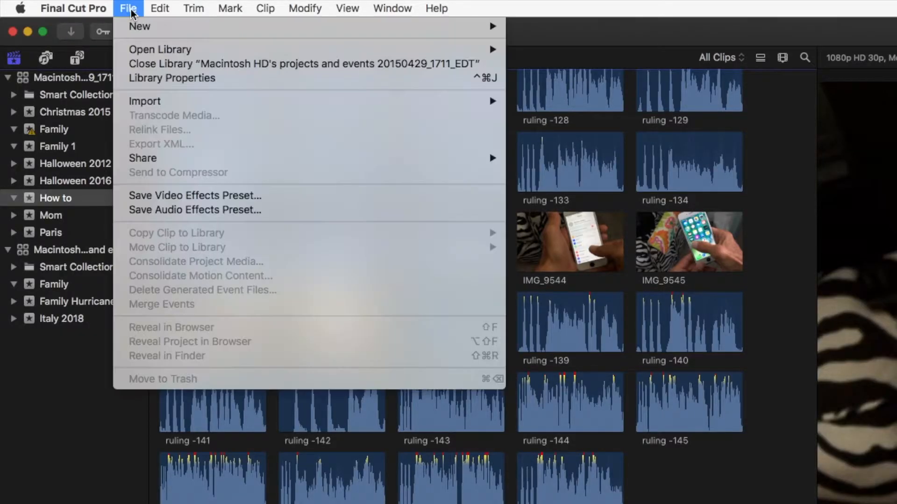
mouse_move(131, 46)
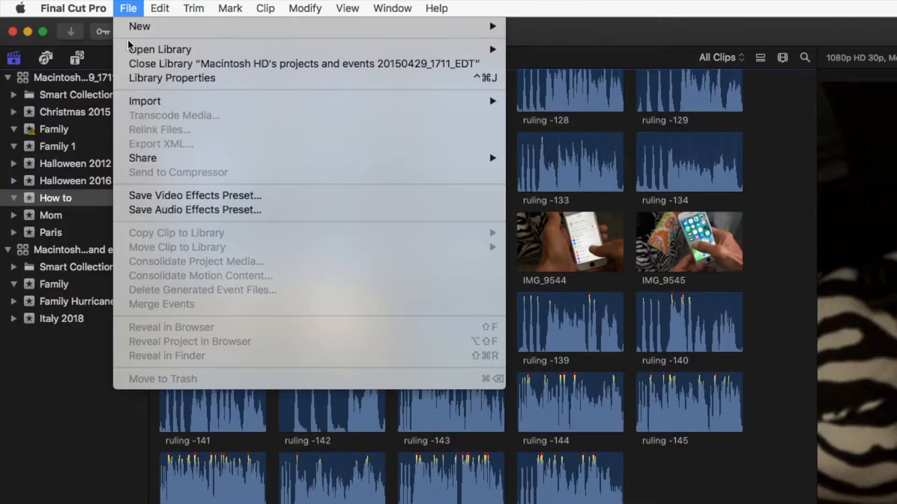
mouse_move(255, 105)
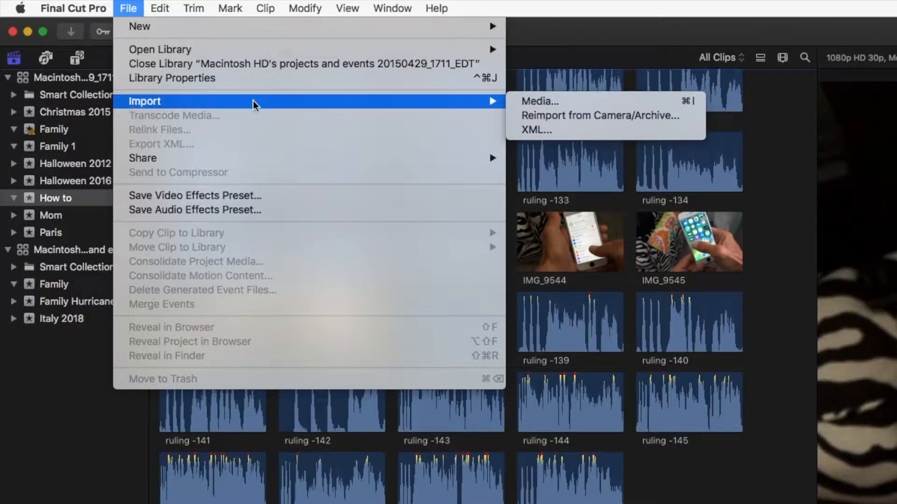
mouse_move(538, 101)
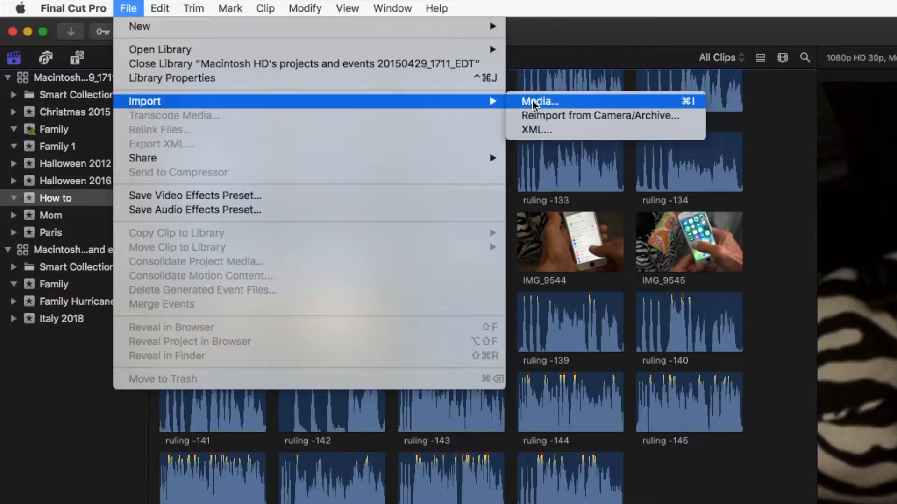
Open the Media Import window listing the built-in camera, Macintosh HD and VOLUME1
click(538, 101)
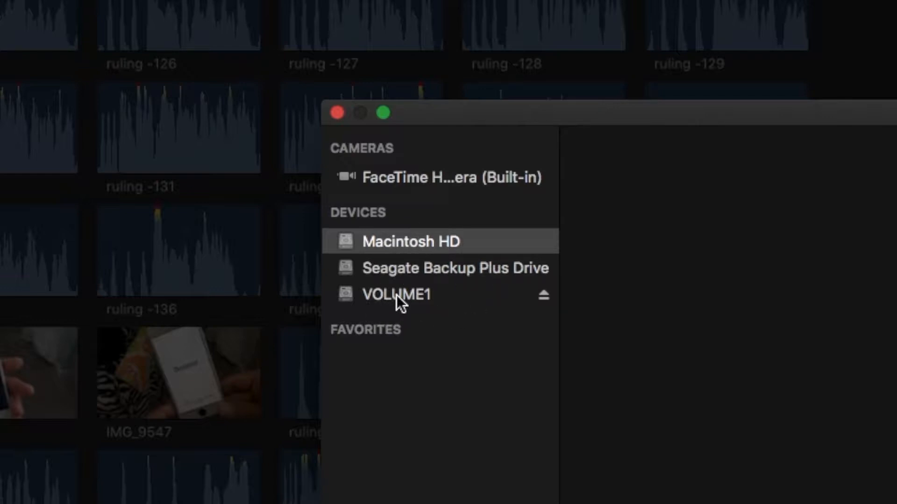
Select all nine MOV clips on the VOLUME1 card and import them into the How to event
click(398, 294)
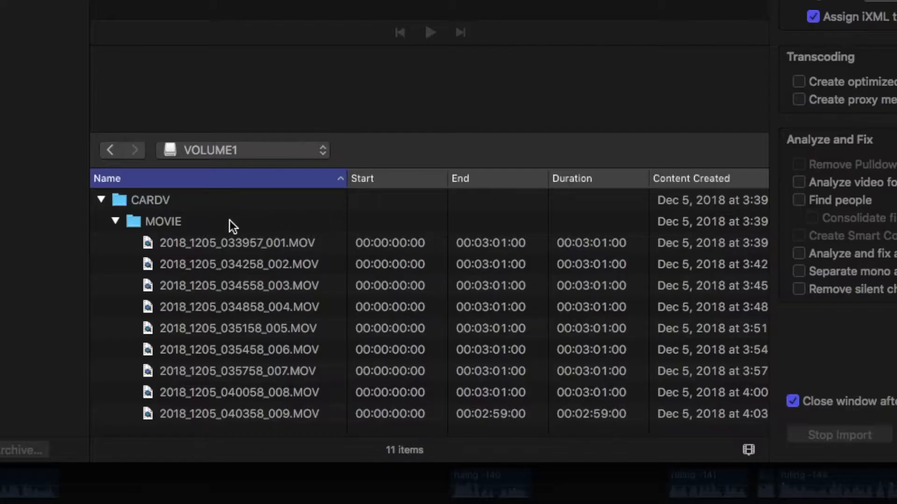
mouse_move(231, 247)
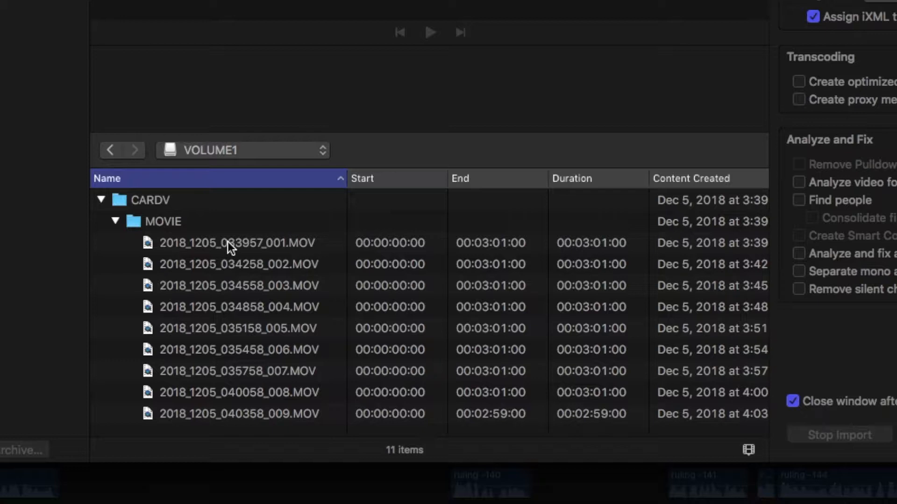
click(238, 243)
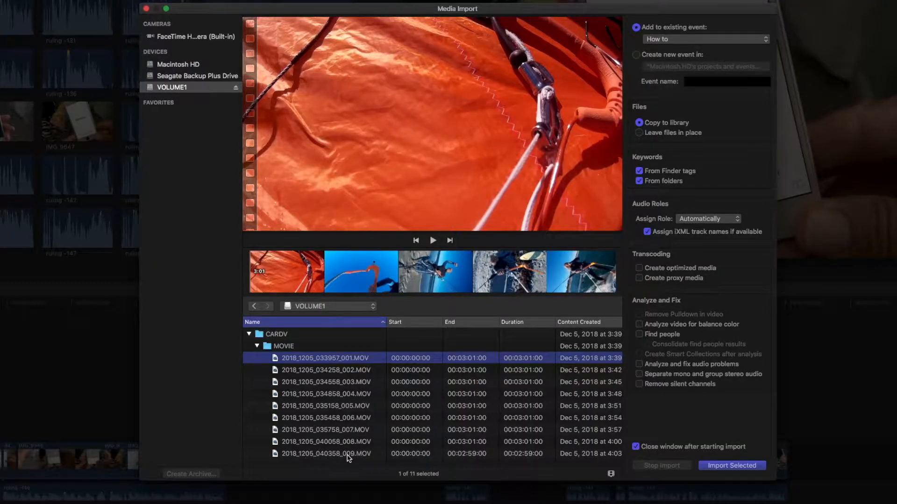
click(326, 453)
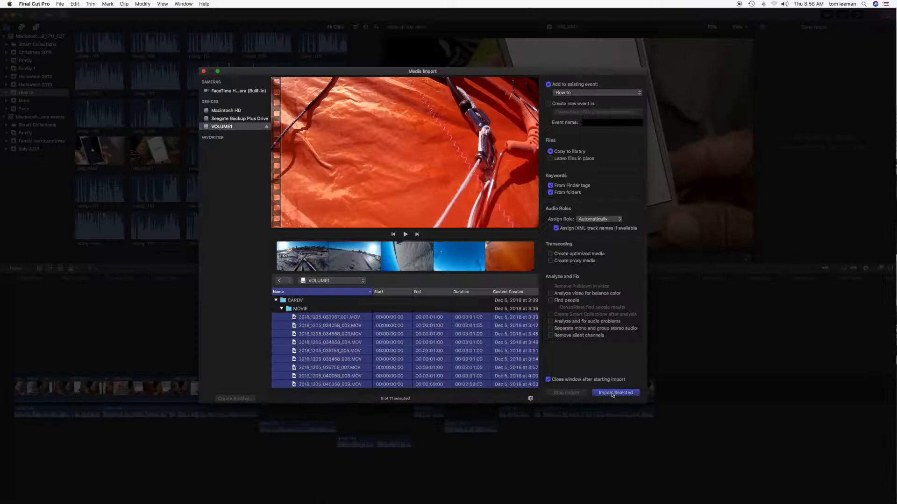
click(615, 393)
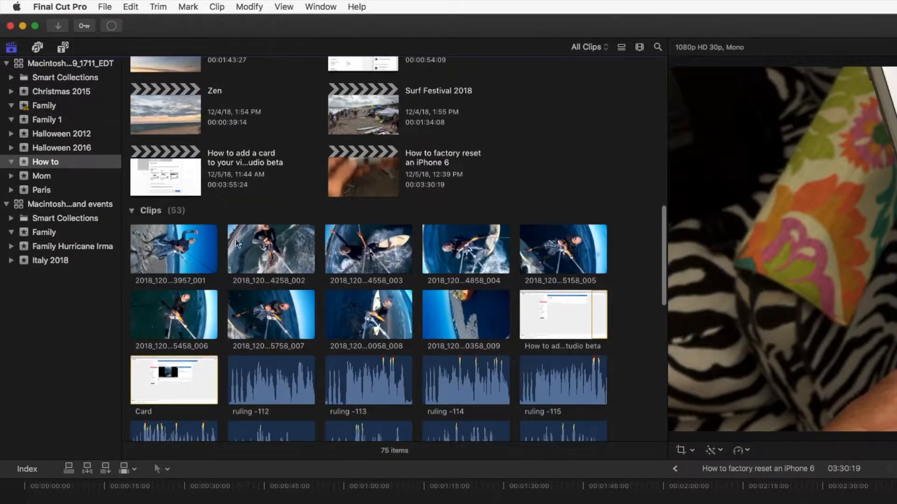
mouse_move(411, 317)
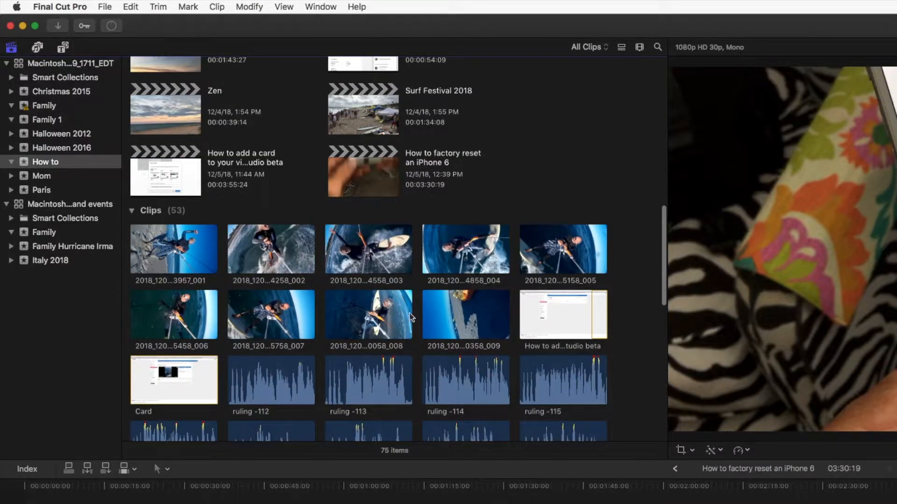
mouse_move(552, 250)
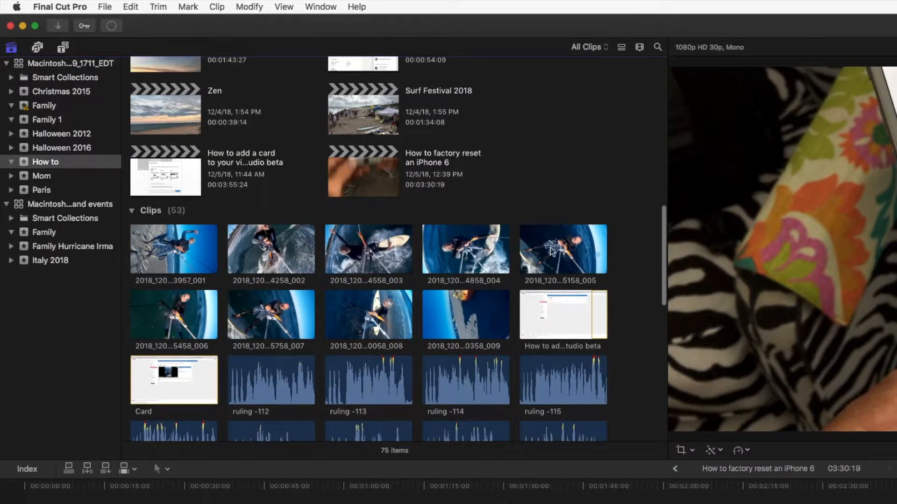
scroll(down, 3)
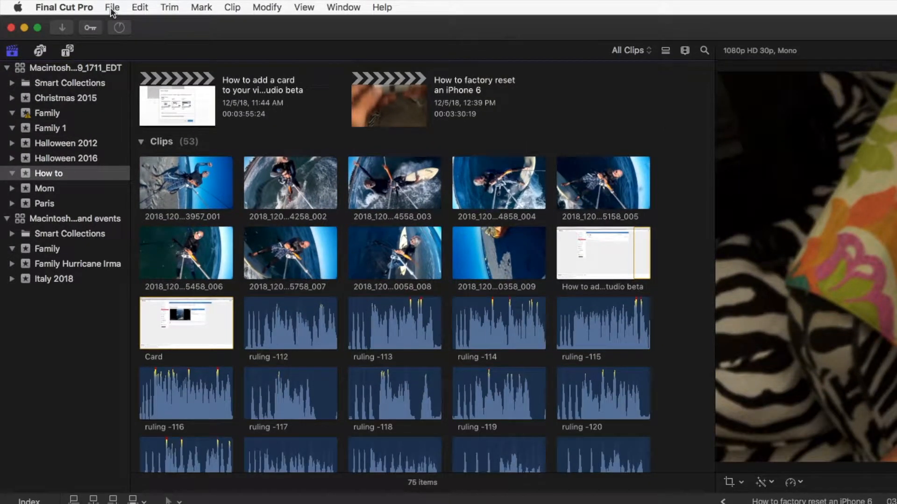
Create a new project named 'Kitesurfing in the Cold' in the How to event
click(112, 6)
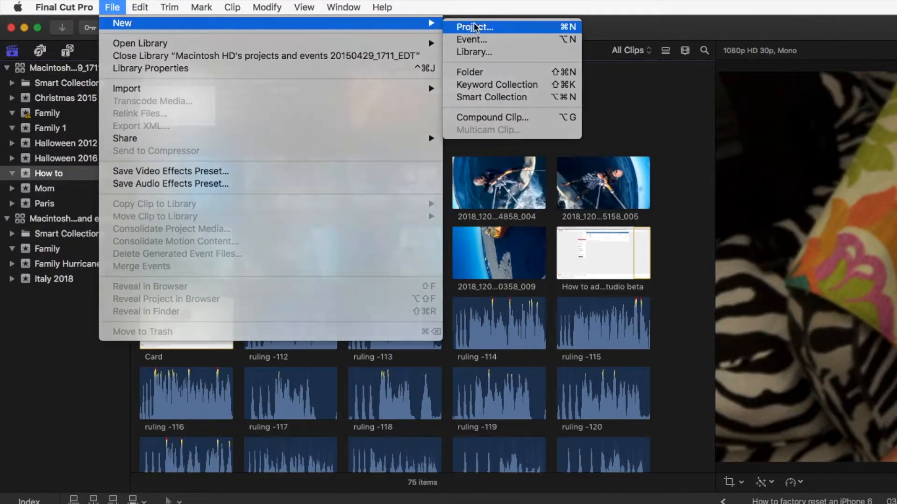
click(475, 28)
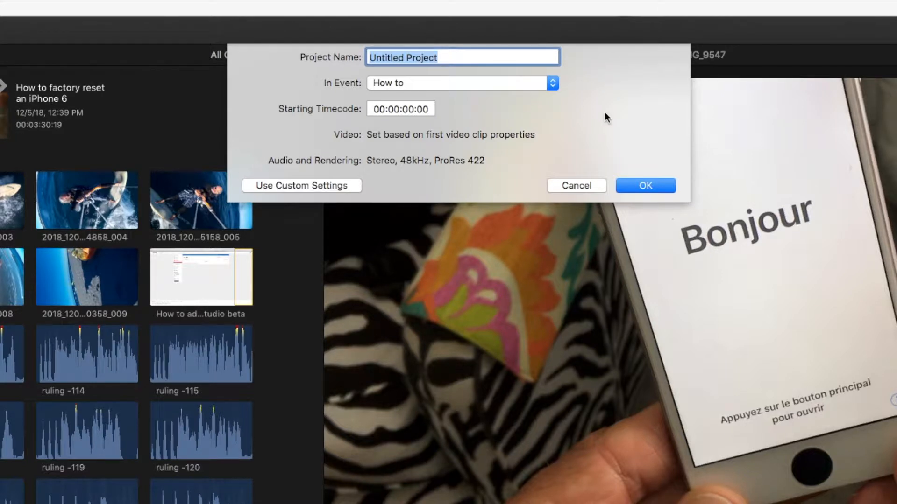
text(Ki)
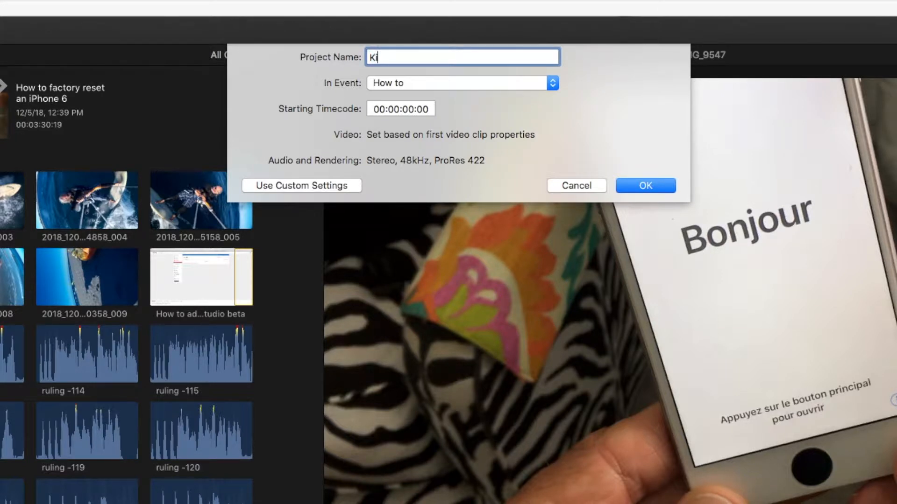
text(tesu)
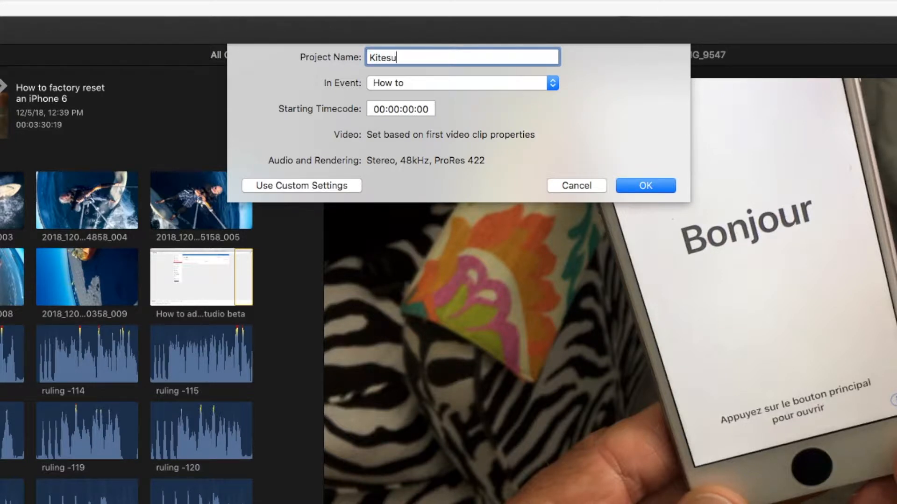
text(rfing)
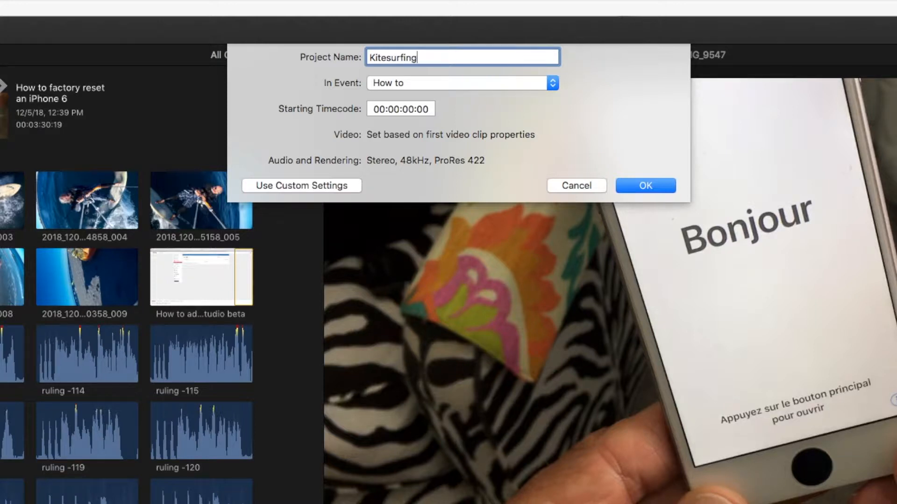
text(in t)
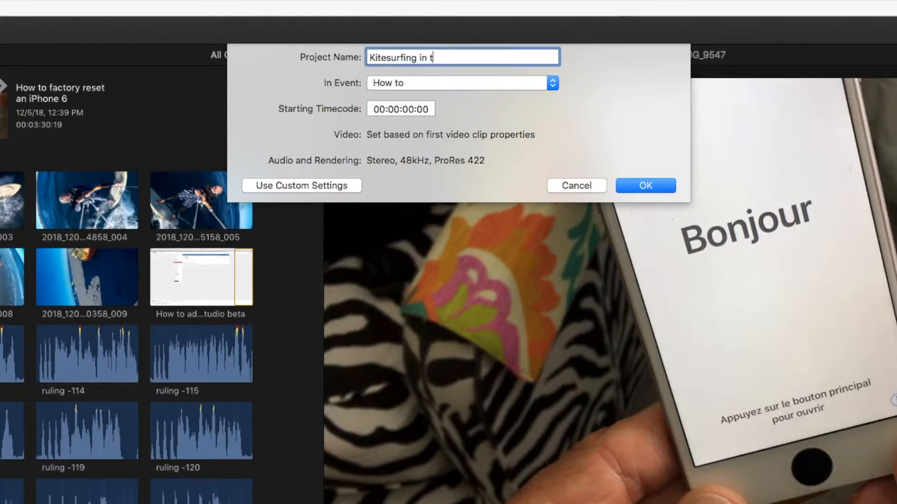
text(he C)
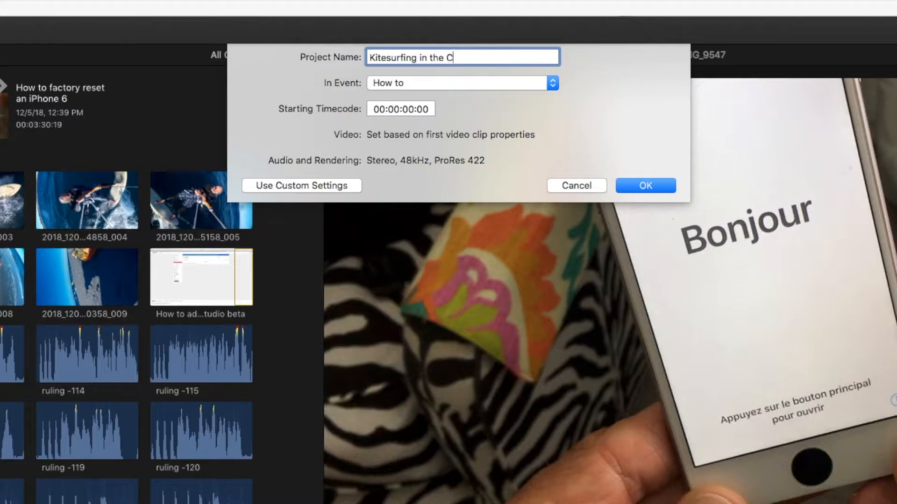
text(old)
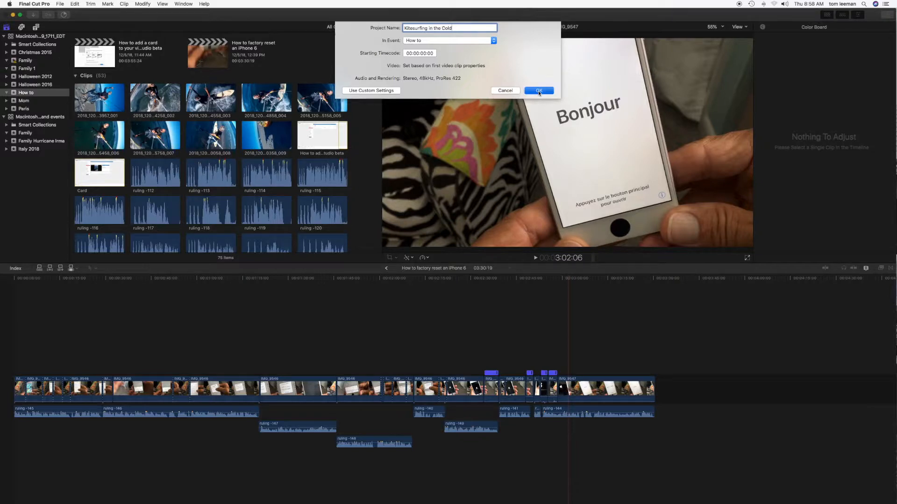
click(538, 91)
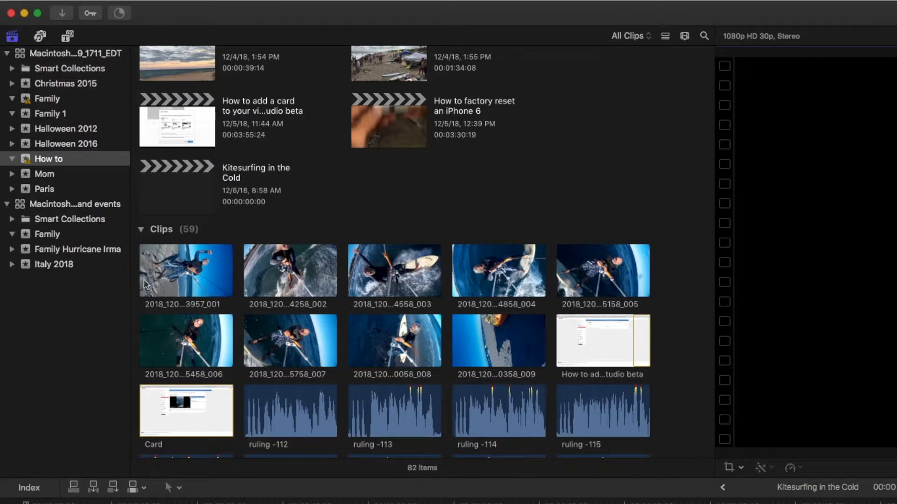
mouse_move(519, 350)
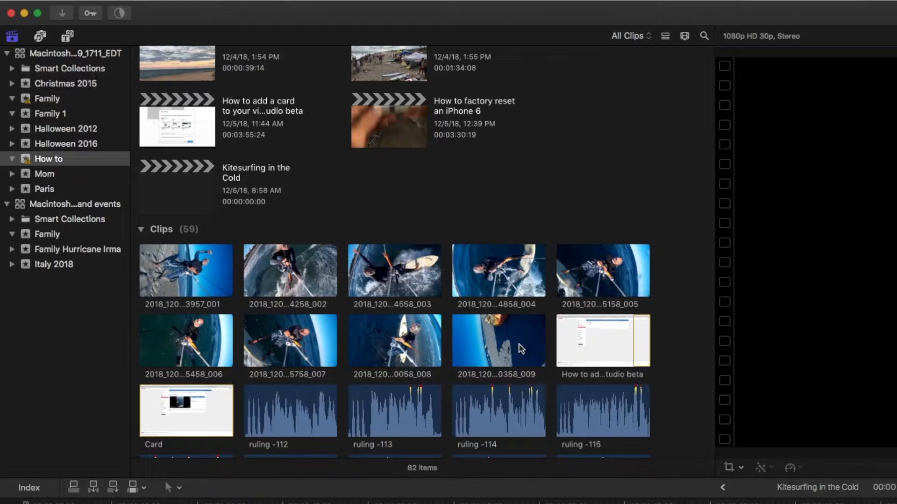
mouse_move(618, 133)
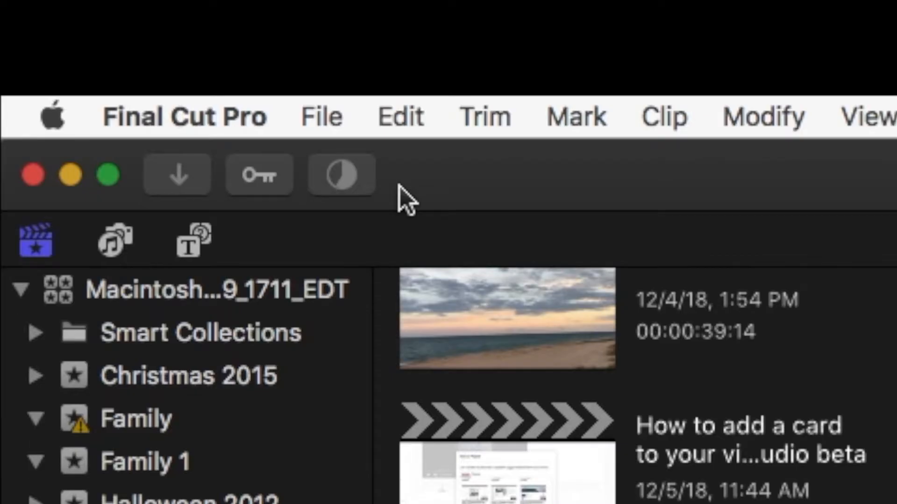
mouse_move(340, 175)
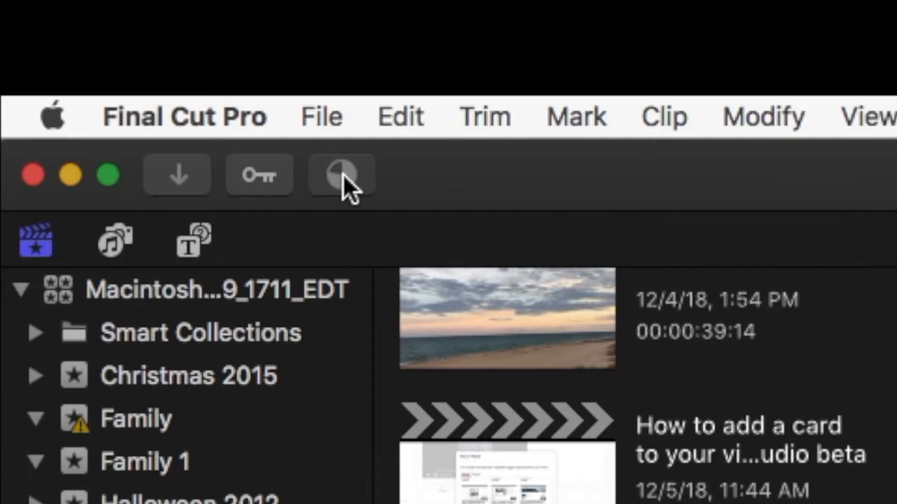
Show the Background Tasks window confirming transcoding, importing and rendering are idle
click(340, 175)
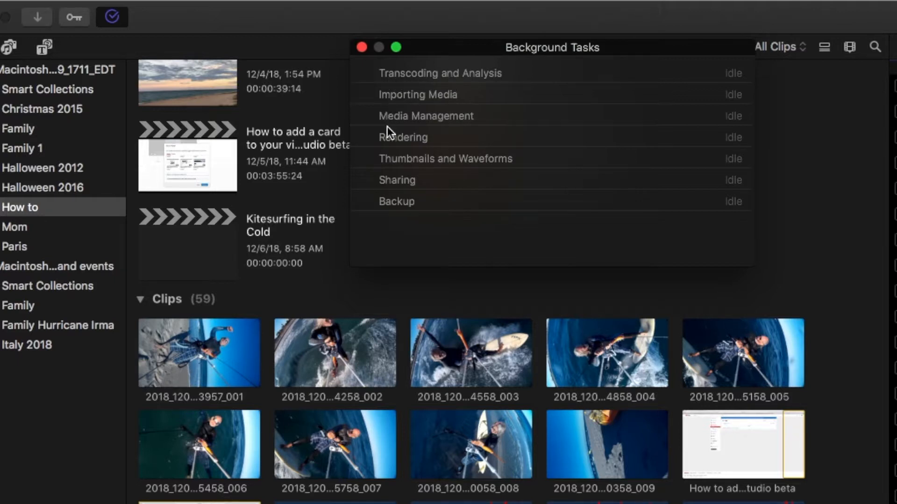
mouse_move(388, 196)
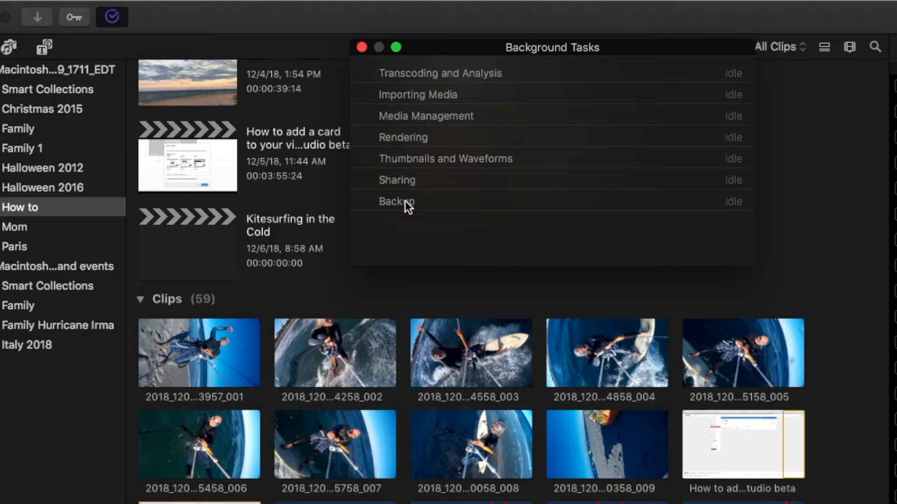
mouse_move(455, 148)
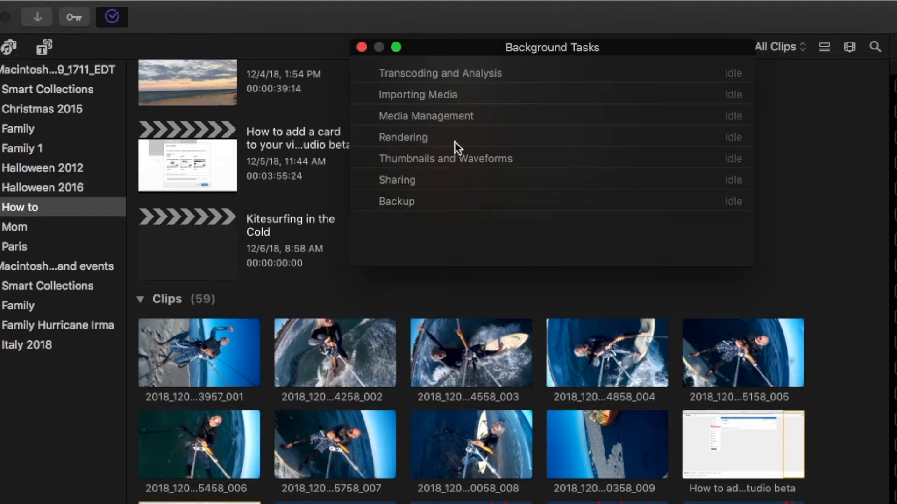
mouse_move(462, 143)
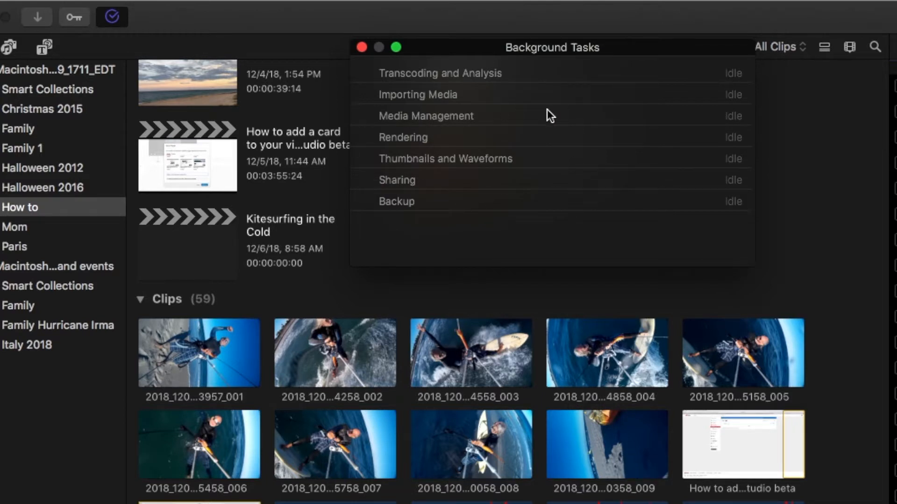
mouse_move(417, 76)
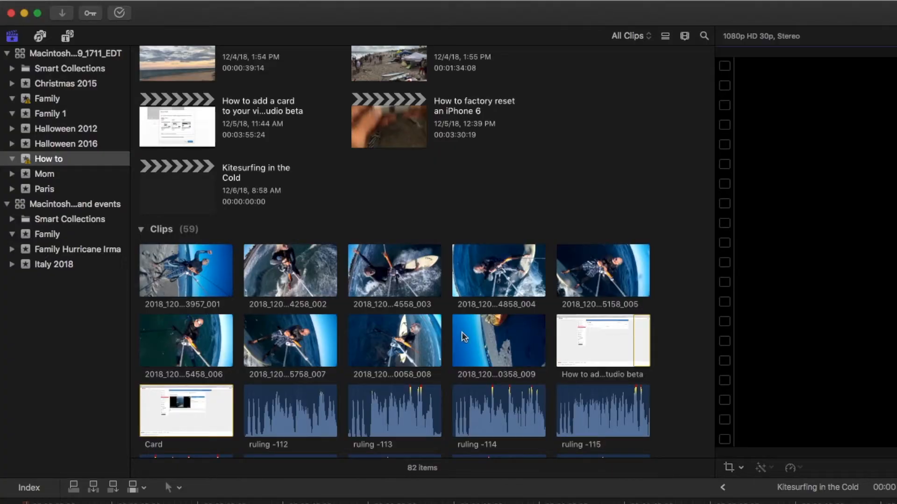
mouse_move(288, 17)
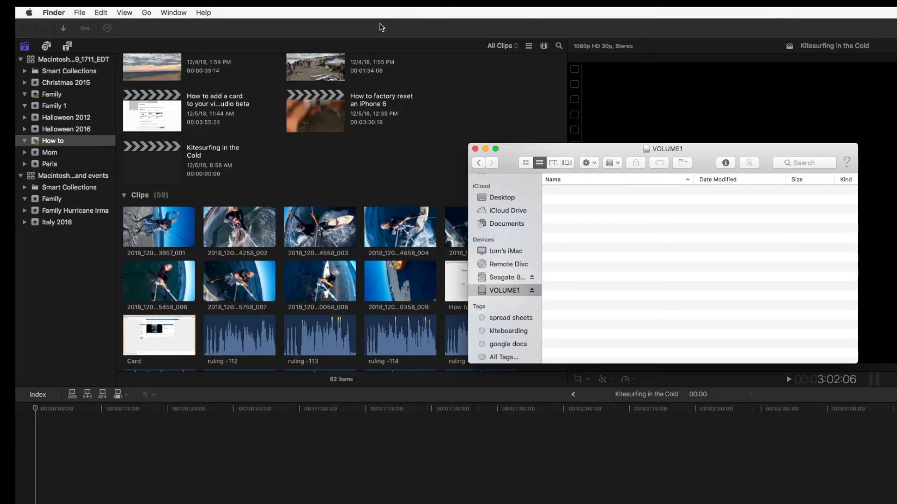
Empty the Trash in Finder and confirm, leaving the VOLUME1 card empty
click(53, 12)
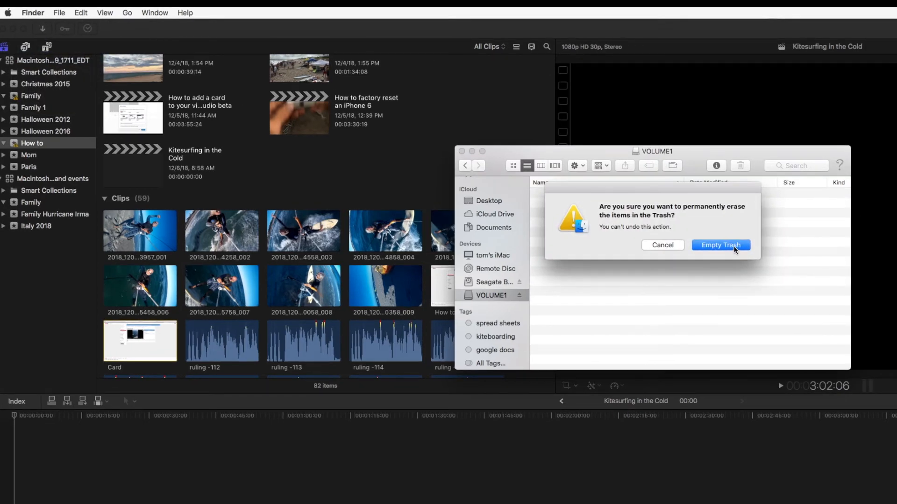
click(720, 244)
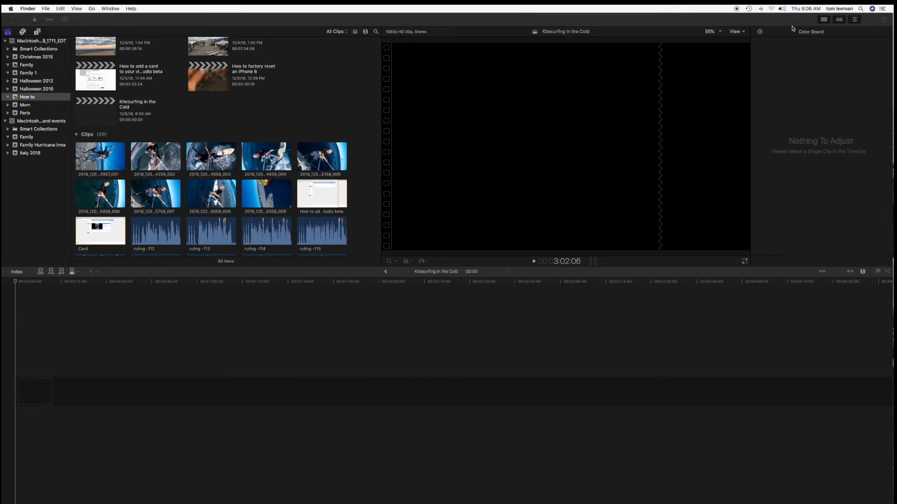
mouse_move(357, 201)
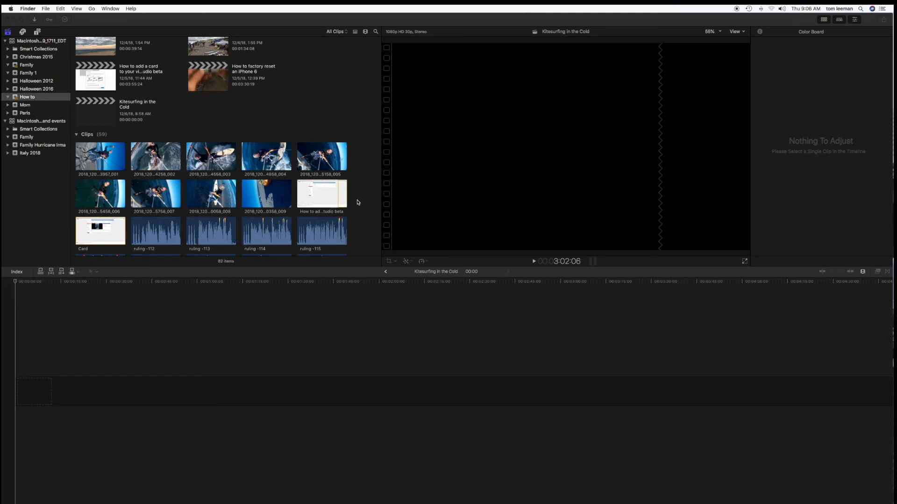